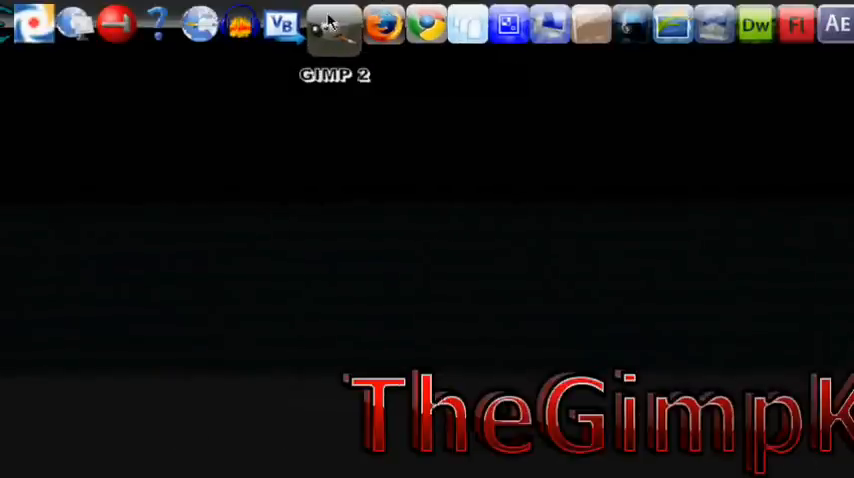
Reveal the desktop shortcuts, including GIMP 2, Mozilla Firefox and Google Chrome.
left_click(336, 24)
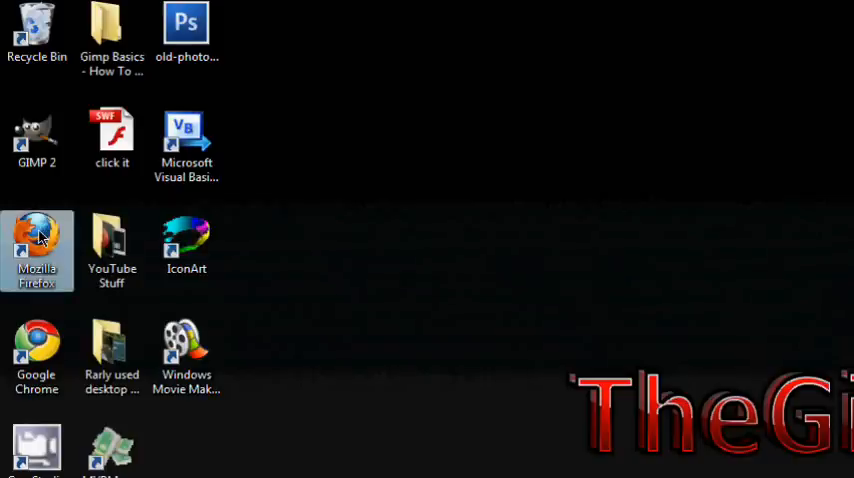
Launch Mozilla Firefox from its desktop shortcut to reach the Gimp-GAP-2.6.0 setup link.
scroll("down", 3)
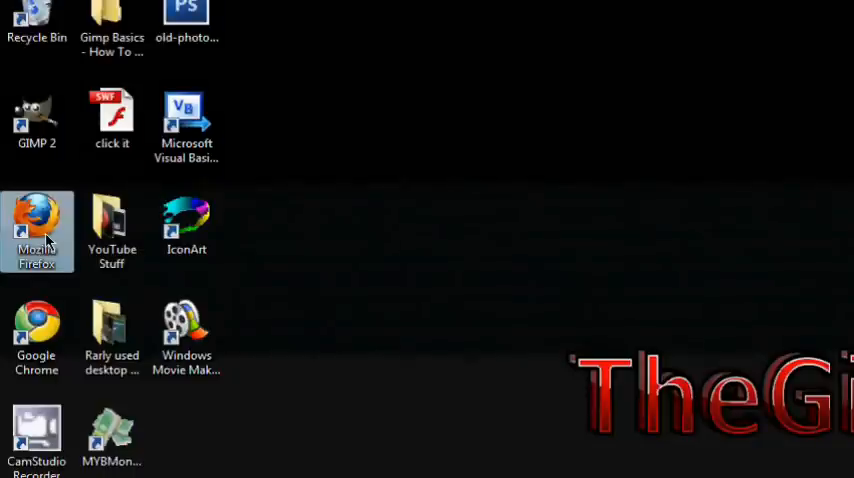
mouse_move(284, 284)
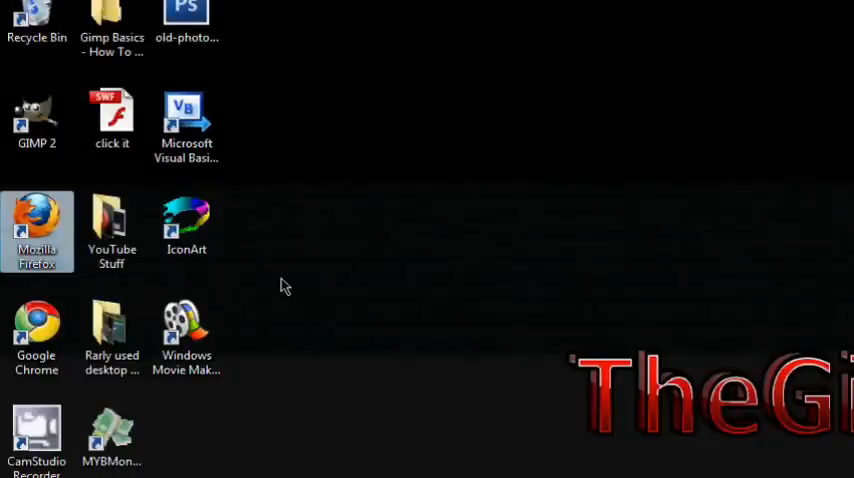
double_click(36, 116)
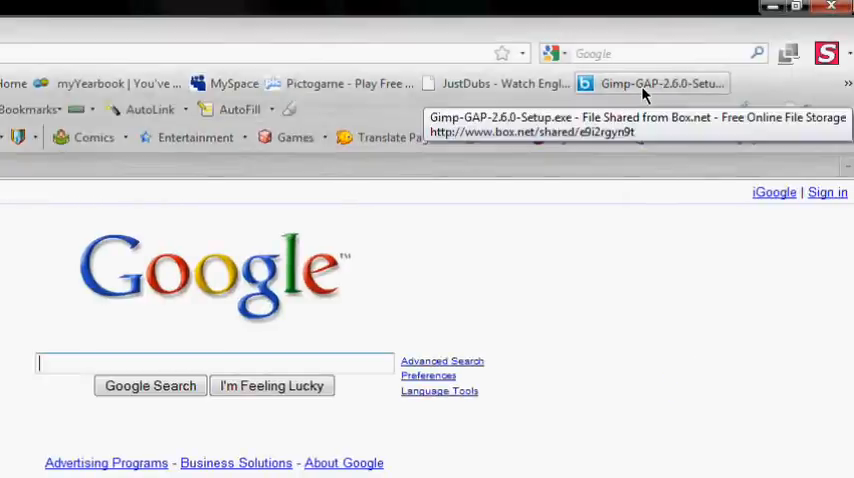
mouse_move(616, 90)
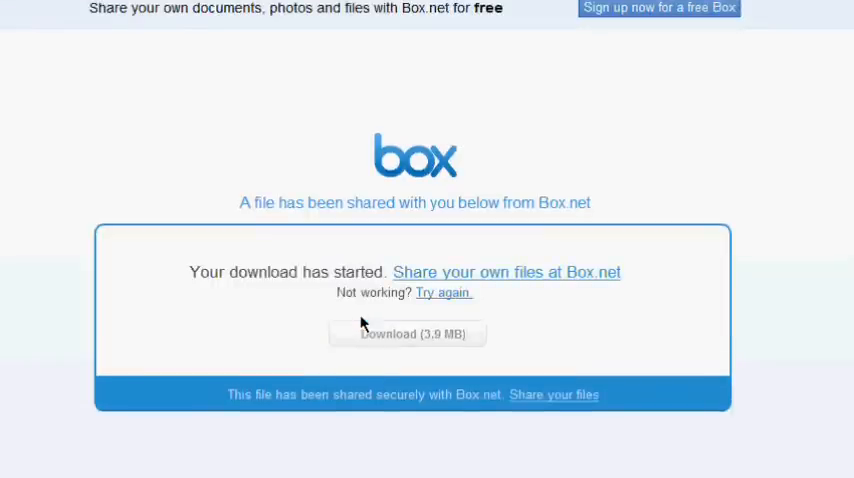
mouse_move(532, 174)
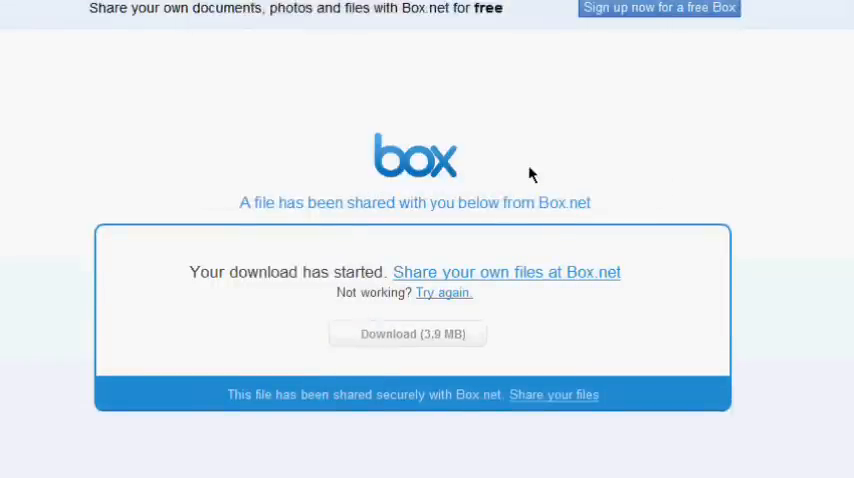
Save Gimp-GAP-2.6.0-Setup.exe to disk from the Box.net page, then minimize Firefox.
left_click(408, 332)
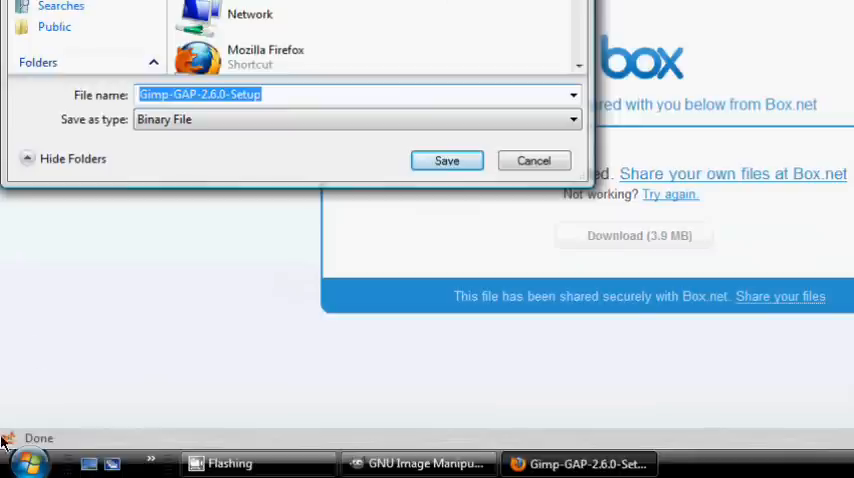
mouse_move(40, 420)
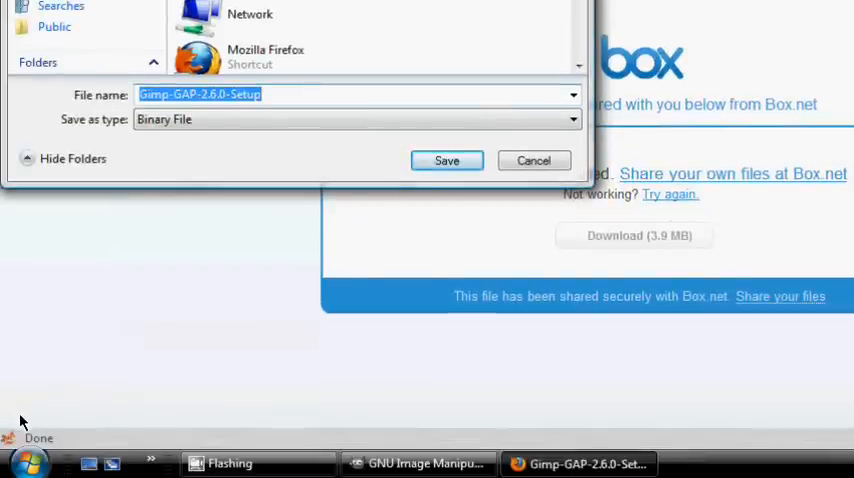
left_click(30, 464)
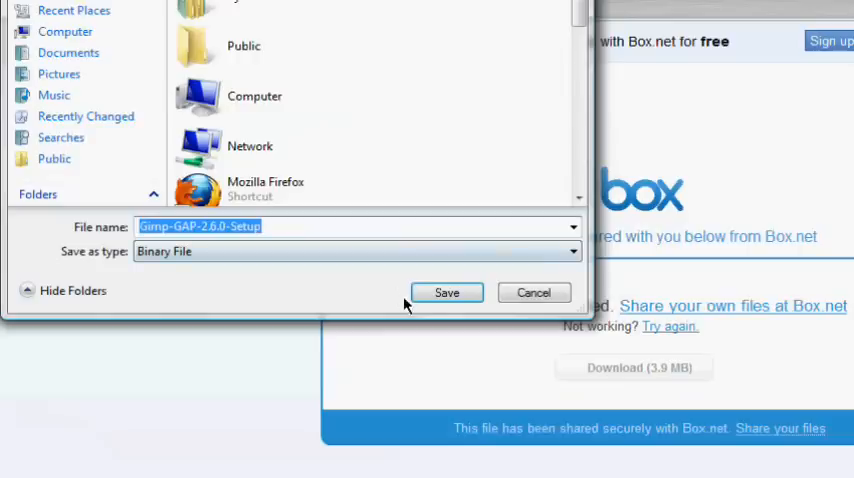
left_click(448, 292)
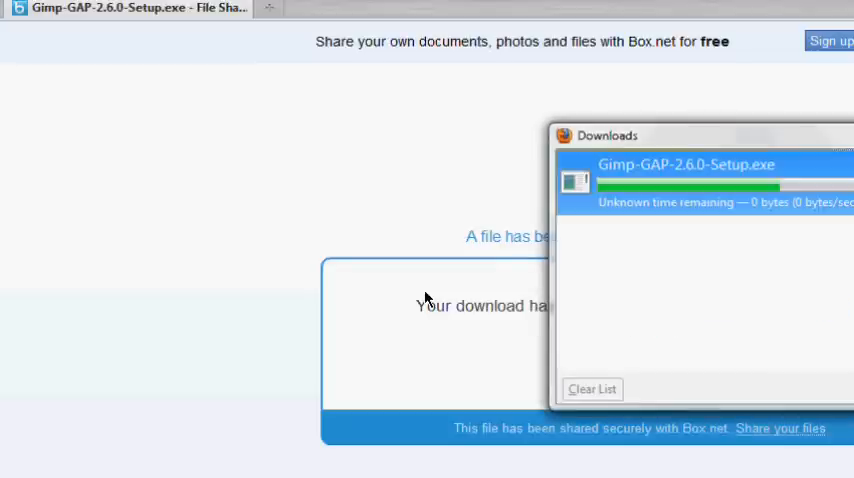
left_click_drag(700, 136, 390, 136)
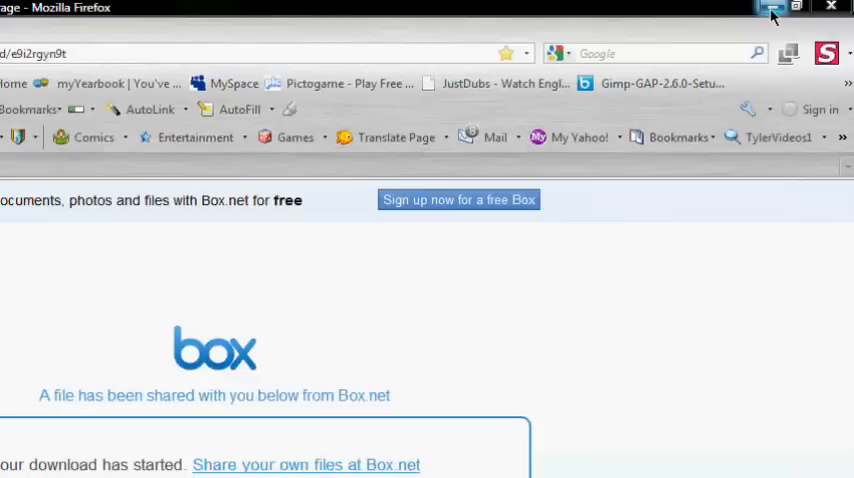
left_click(772, 10)
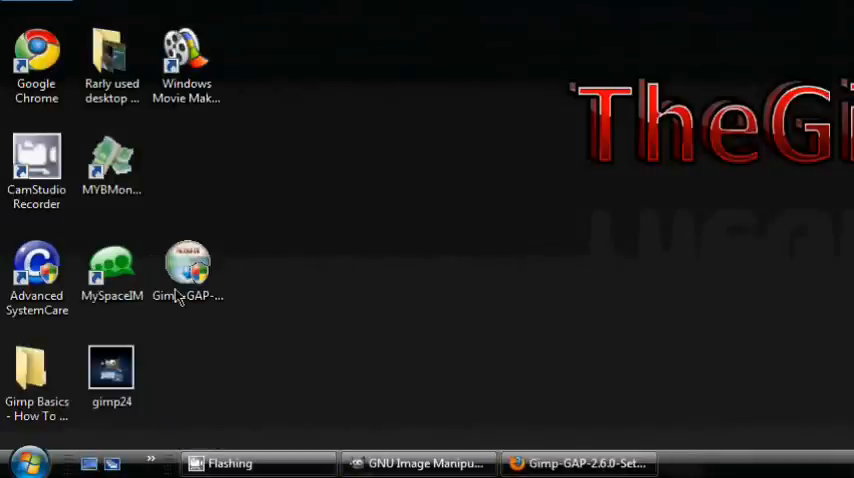
Run the downloaded Gimp-GAP-2.6.0-Setup.exe from the desktop.
left_click(186, 270)
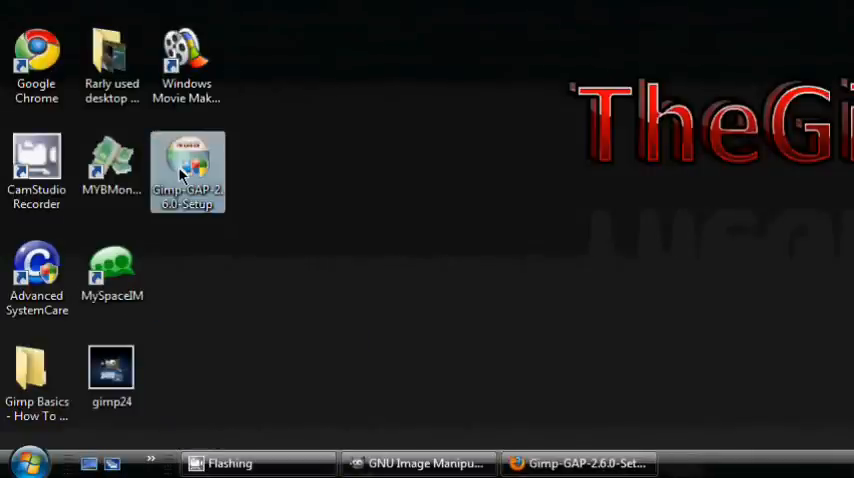
double_click(188, 170)
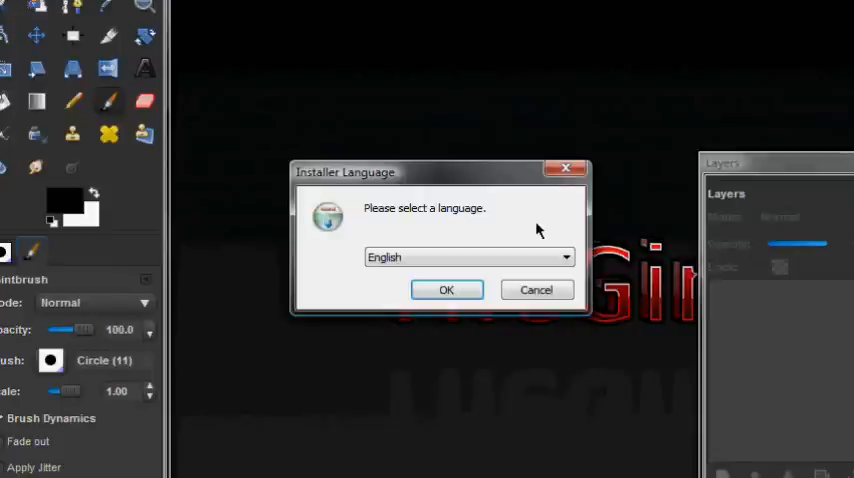
Install Gimp Animation Package 2.6.0 in English, accepting the GPL and the default GIMP folder.
left_click(564, 256)
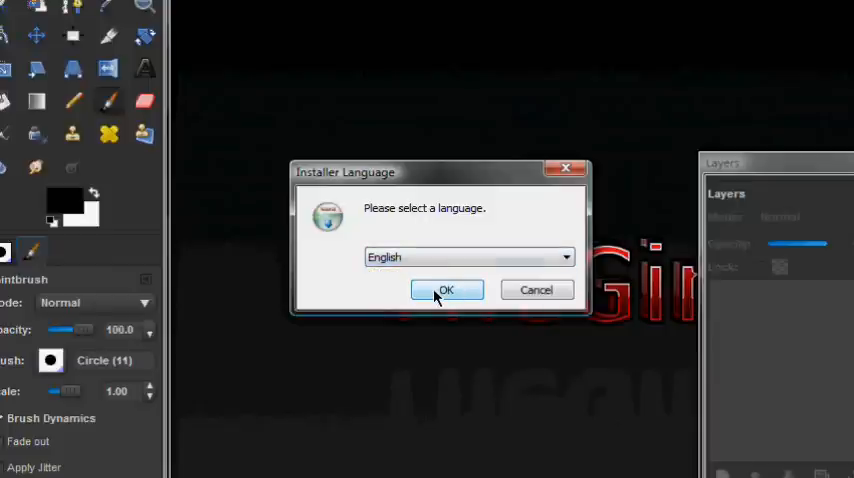
left_click(446, 290)
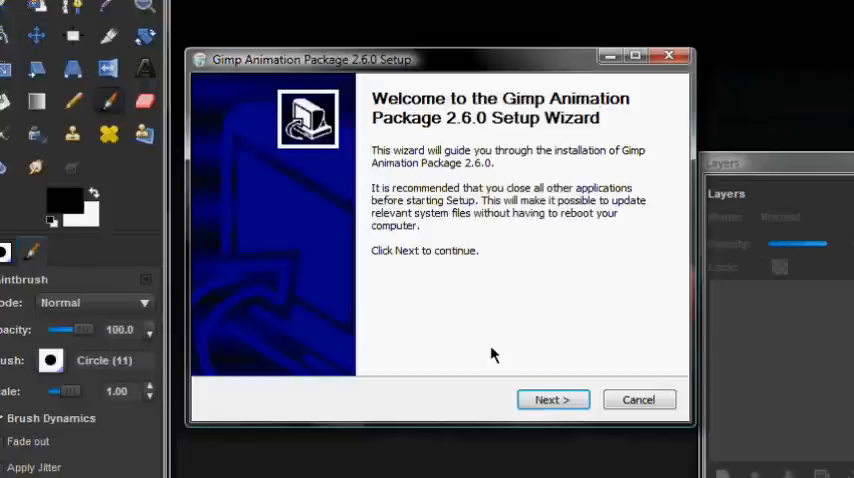
left_click(552, 400)
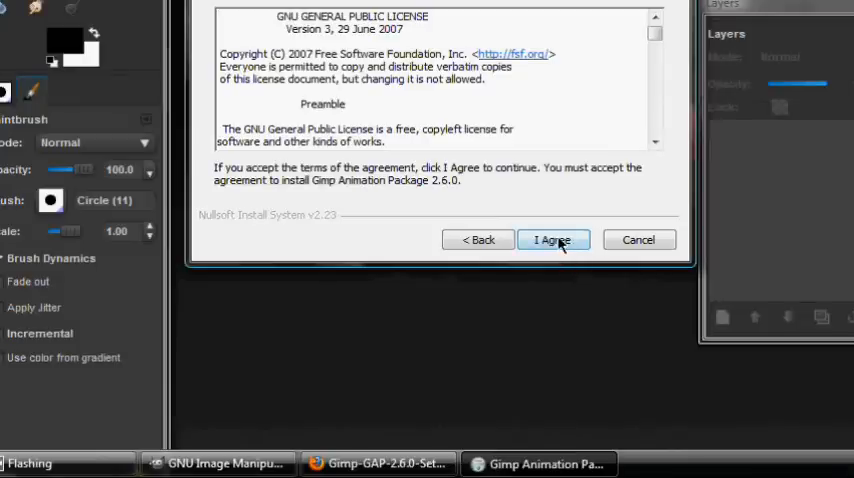
left_click(552, 240)
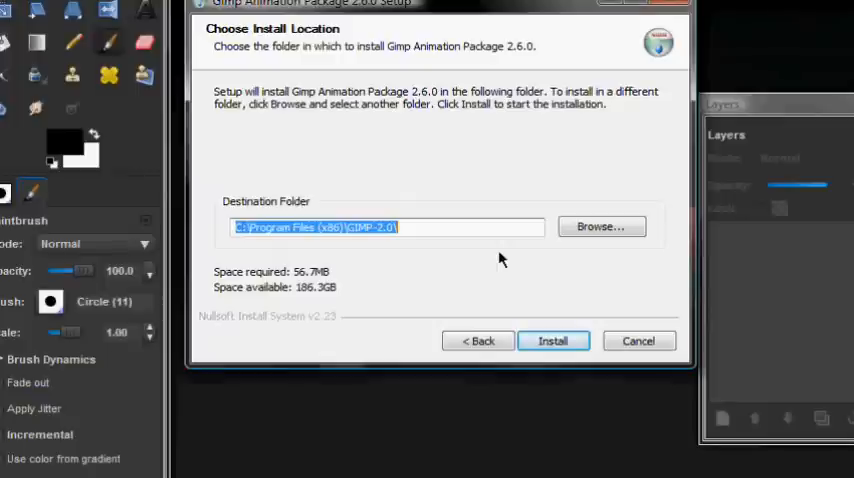
mouse_move(576, 212)
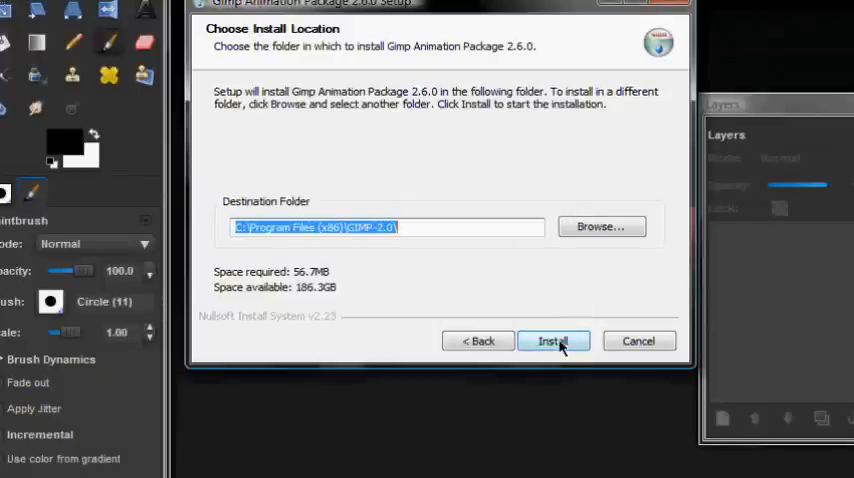
left_click(552, 340)
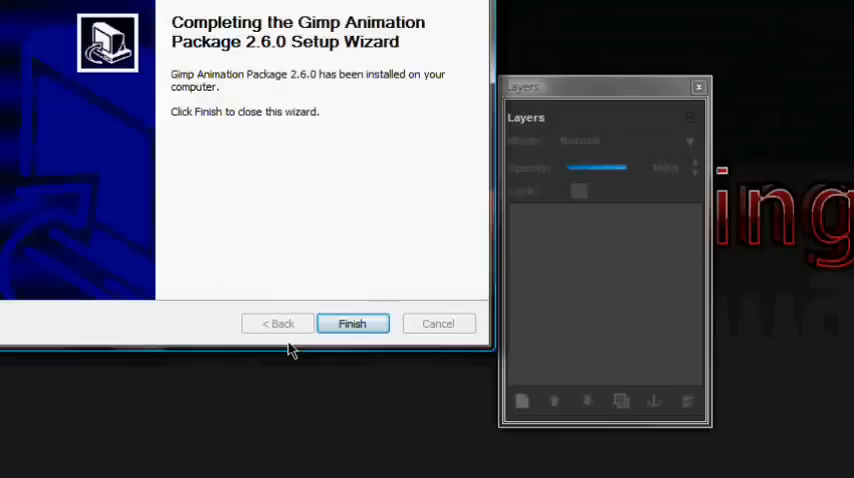
Finish the setup wizard and maximize the GIMP image window.
left_click(352, 324)
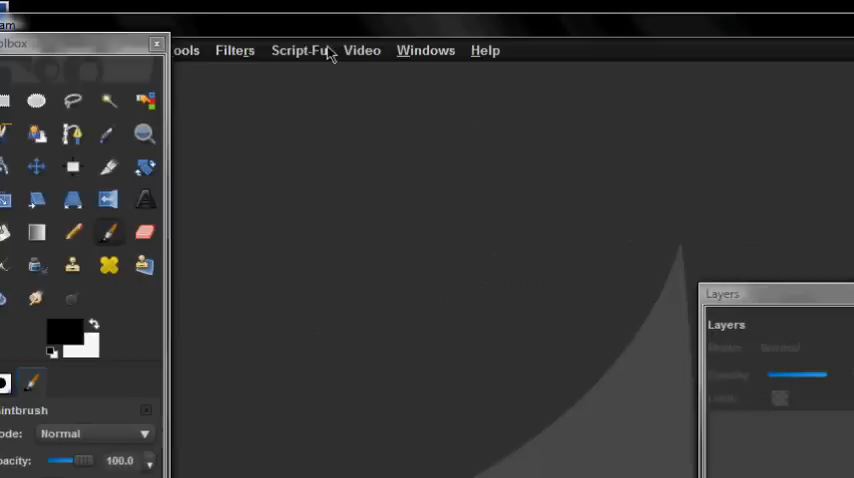
left_click(362, 50)
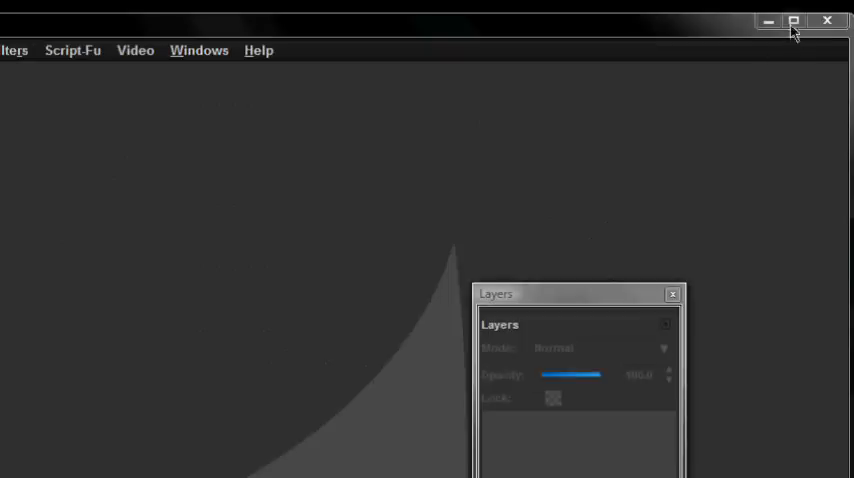
left_click(792, 20)
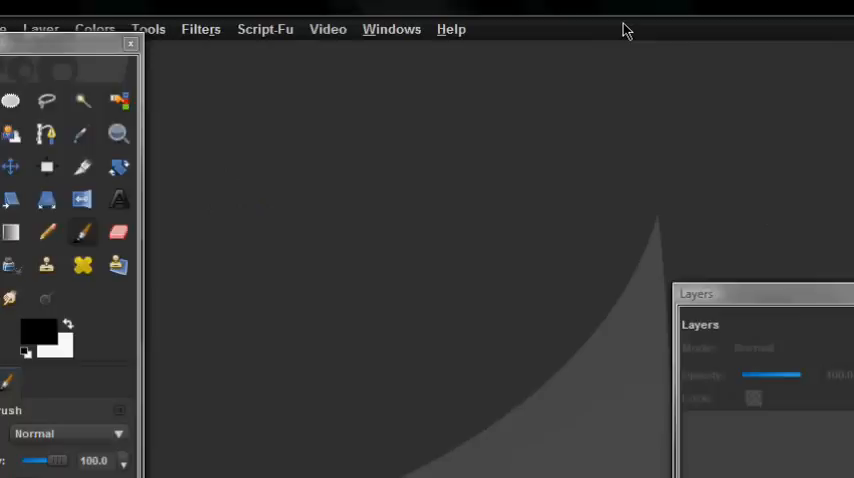
mouse_move(336, 32)
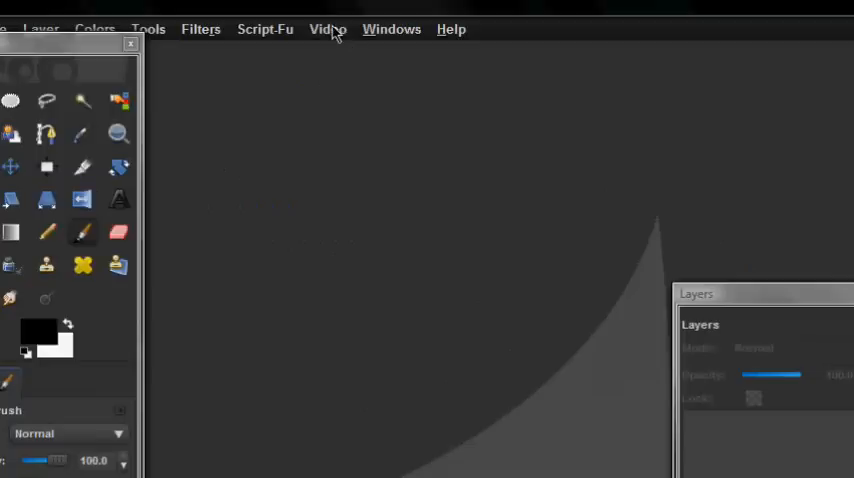
Show GIMP's new Video menu listing the animation package's frame commands.
left_click(392, 28)
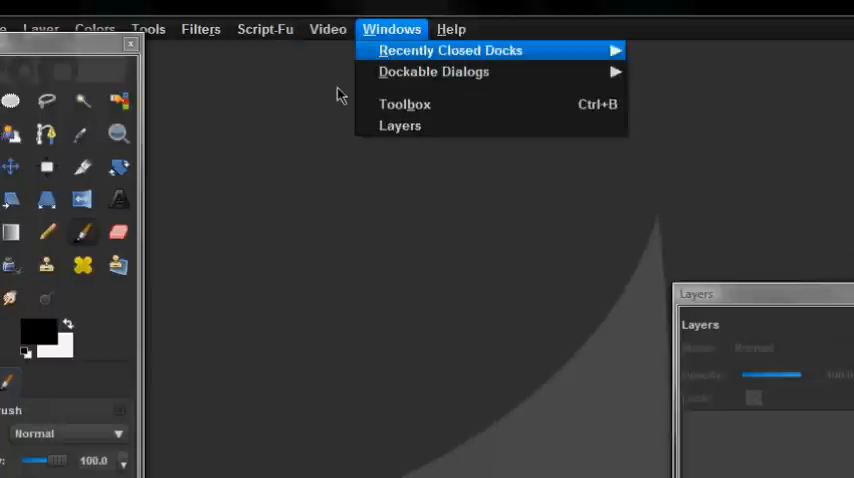
left_click(328, 28)
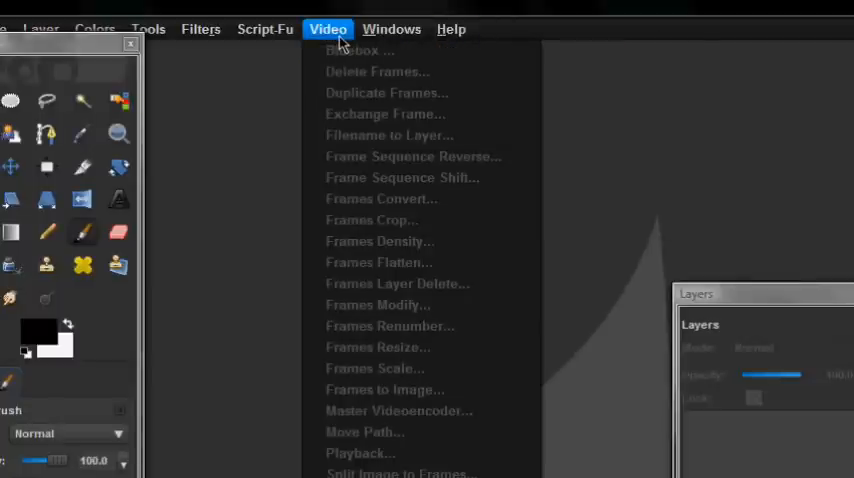